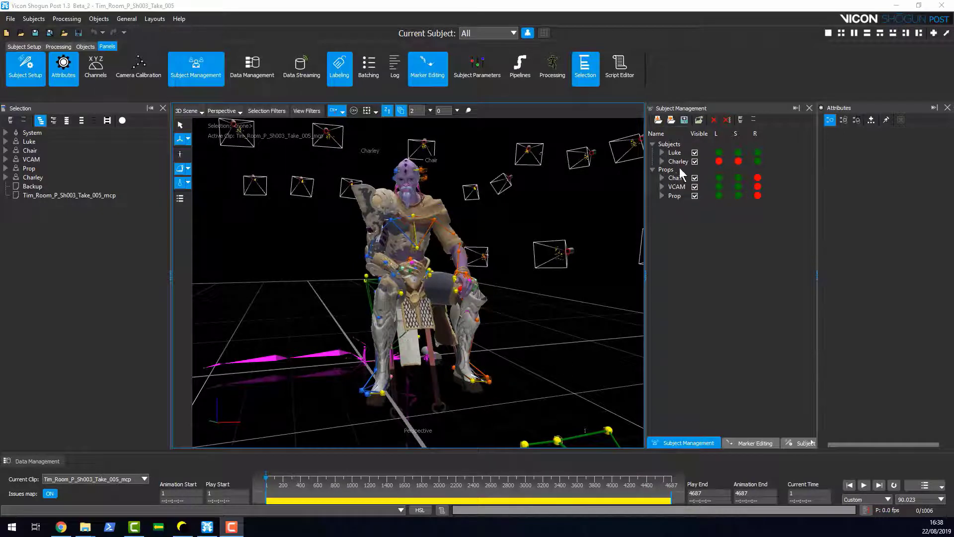
pyautogui.moveTo(670, 152)
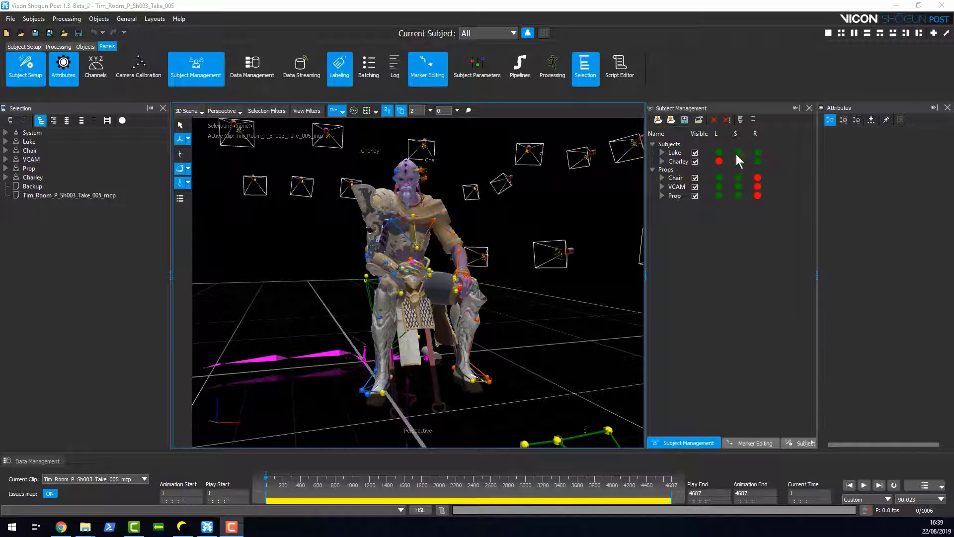
# - Select Charley to show its attributes and check that its labeling setup is present and calibrated
pyautogui.click(678, 161)
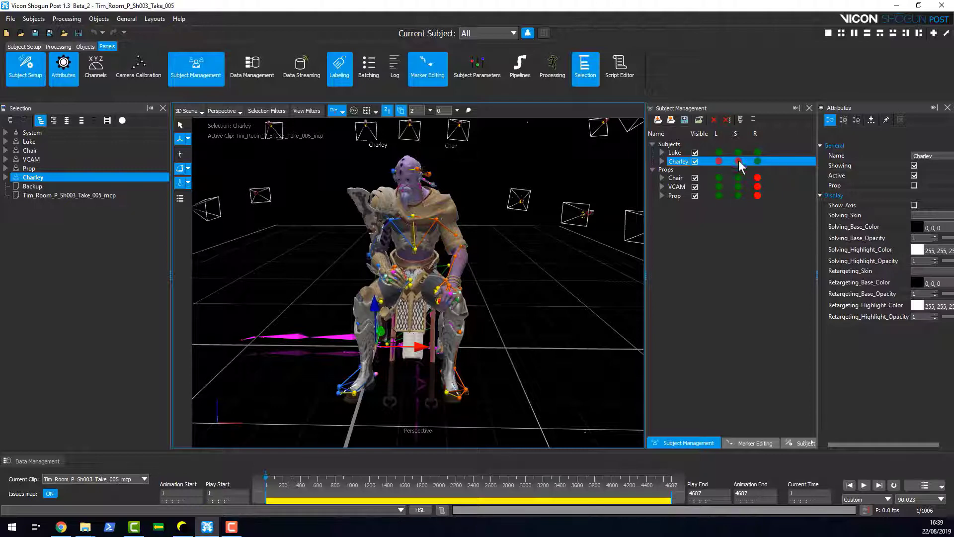
pyautogui.click(738, 161)
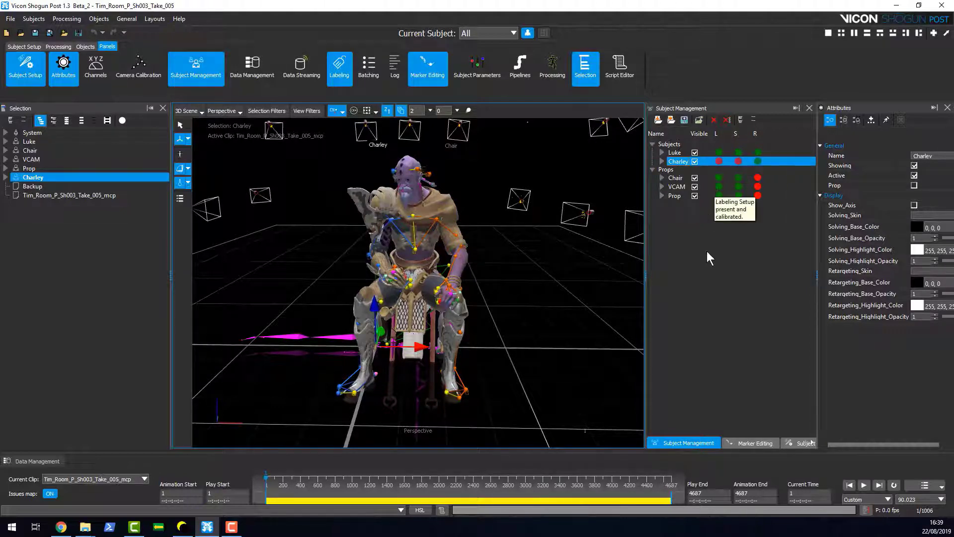
pyautogui.moveTo(718, 180)
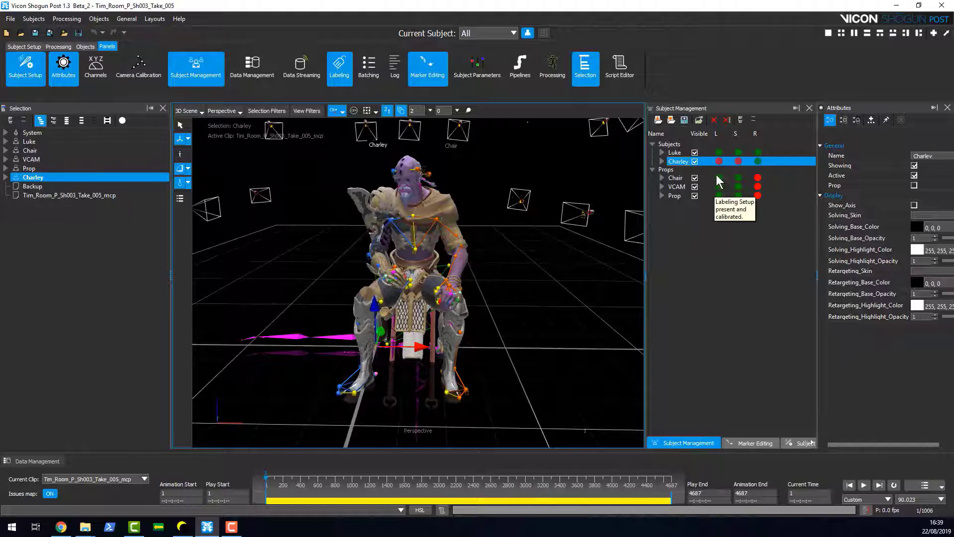